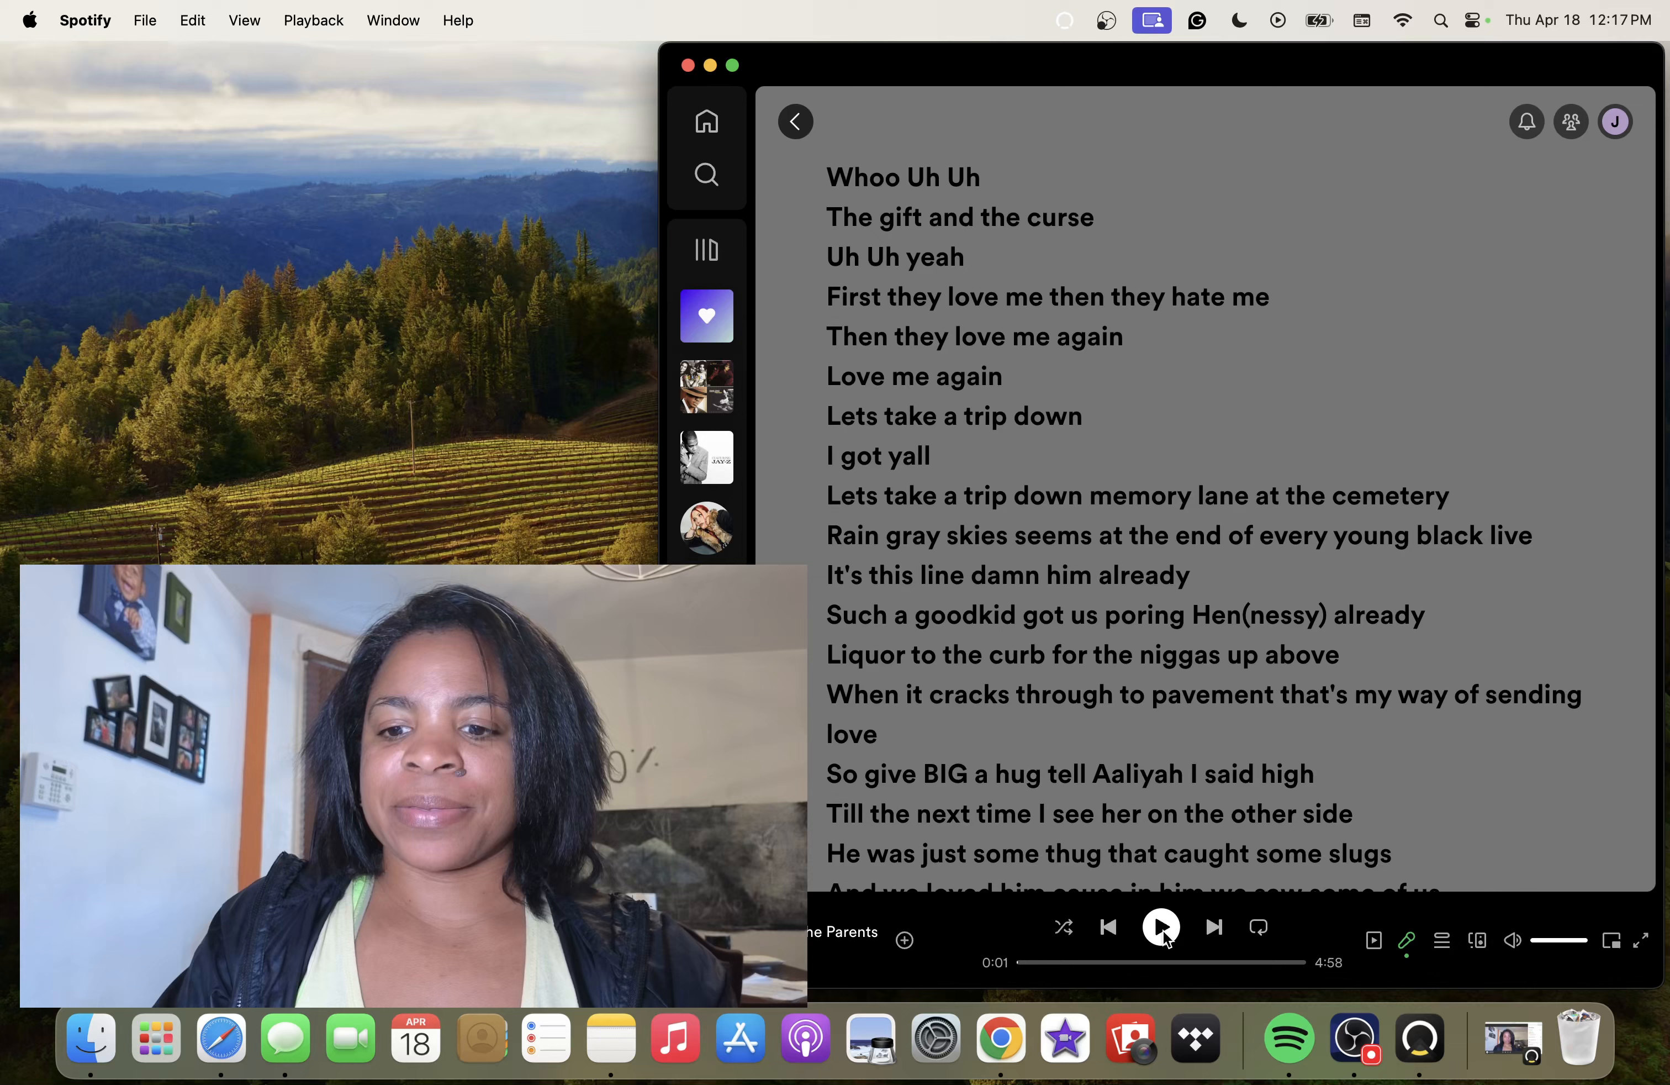
Play 'Meet the Parents' from the start with lyrics showing, then pause it around 0:41
left_click(1160, 926)
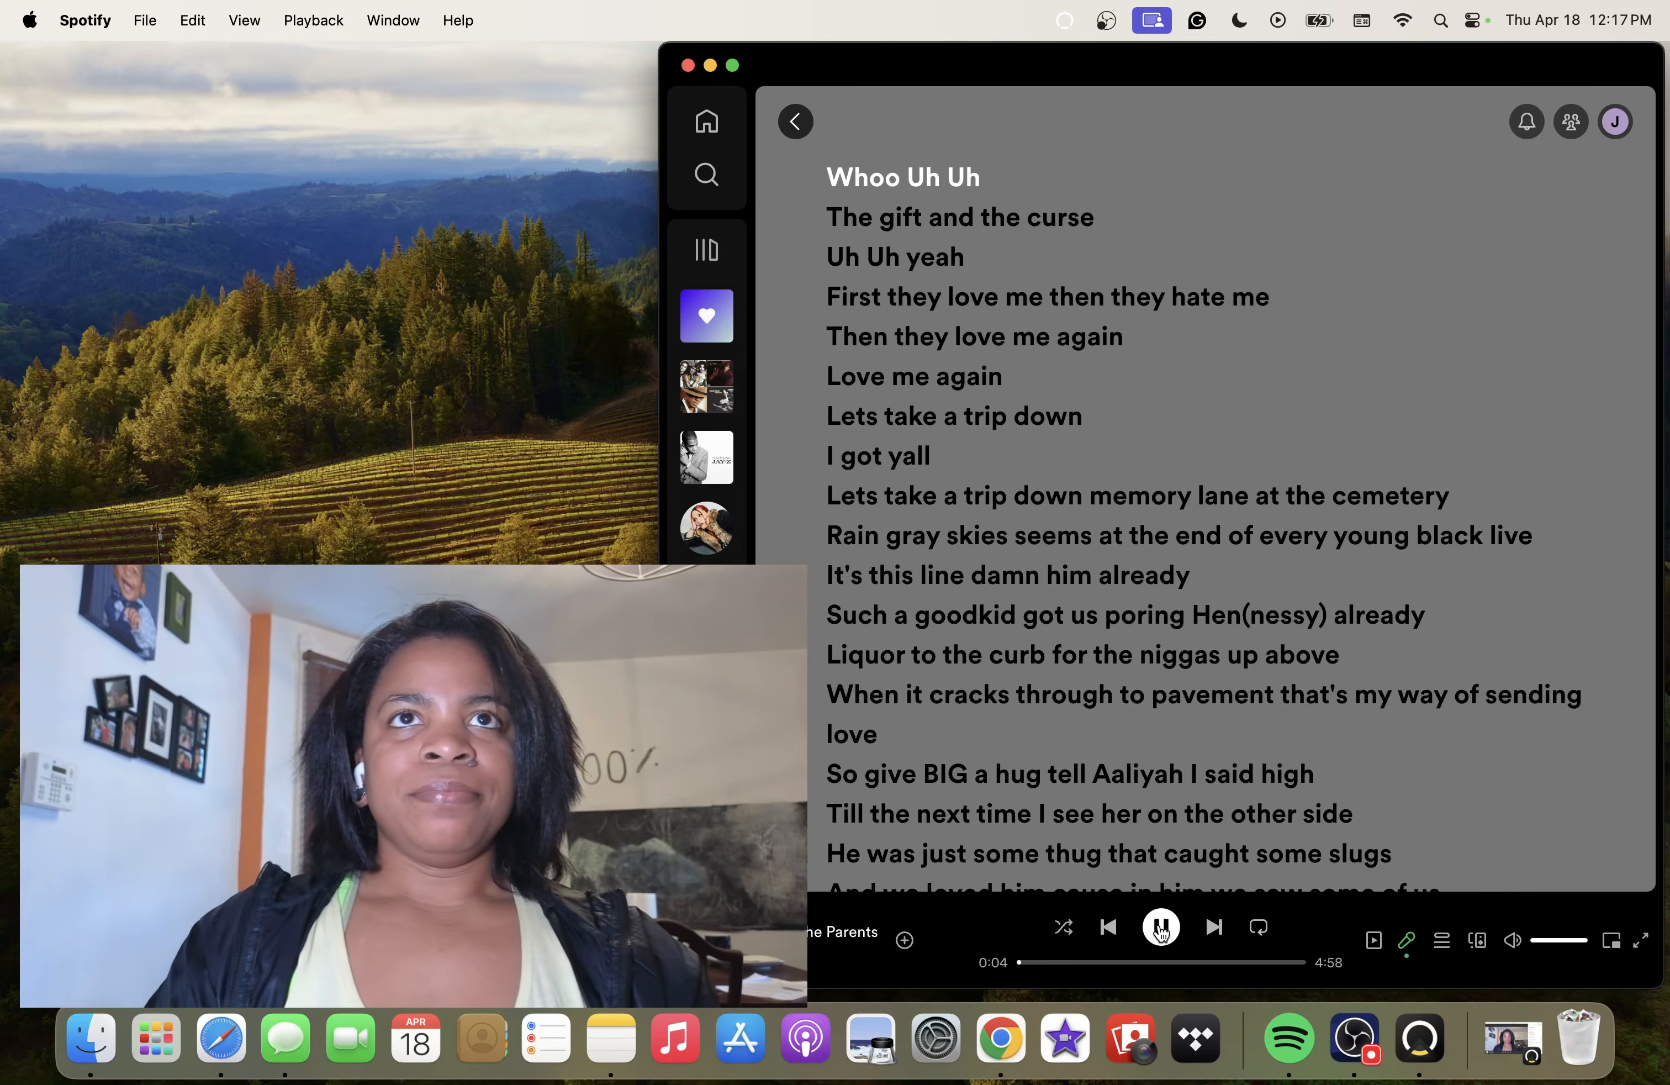
left_click(1160, 926)
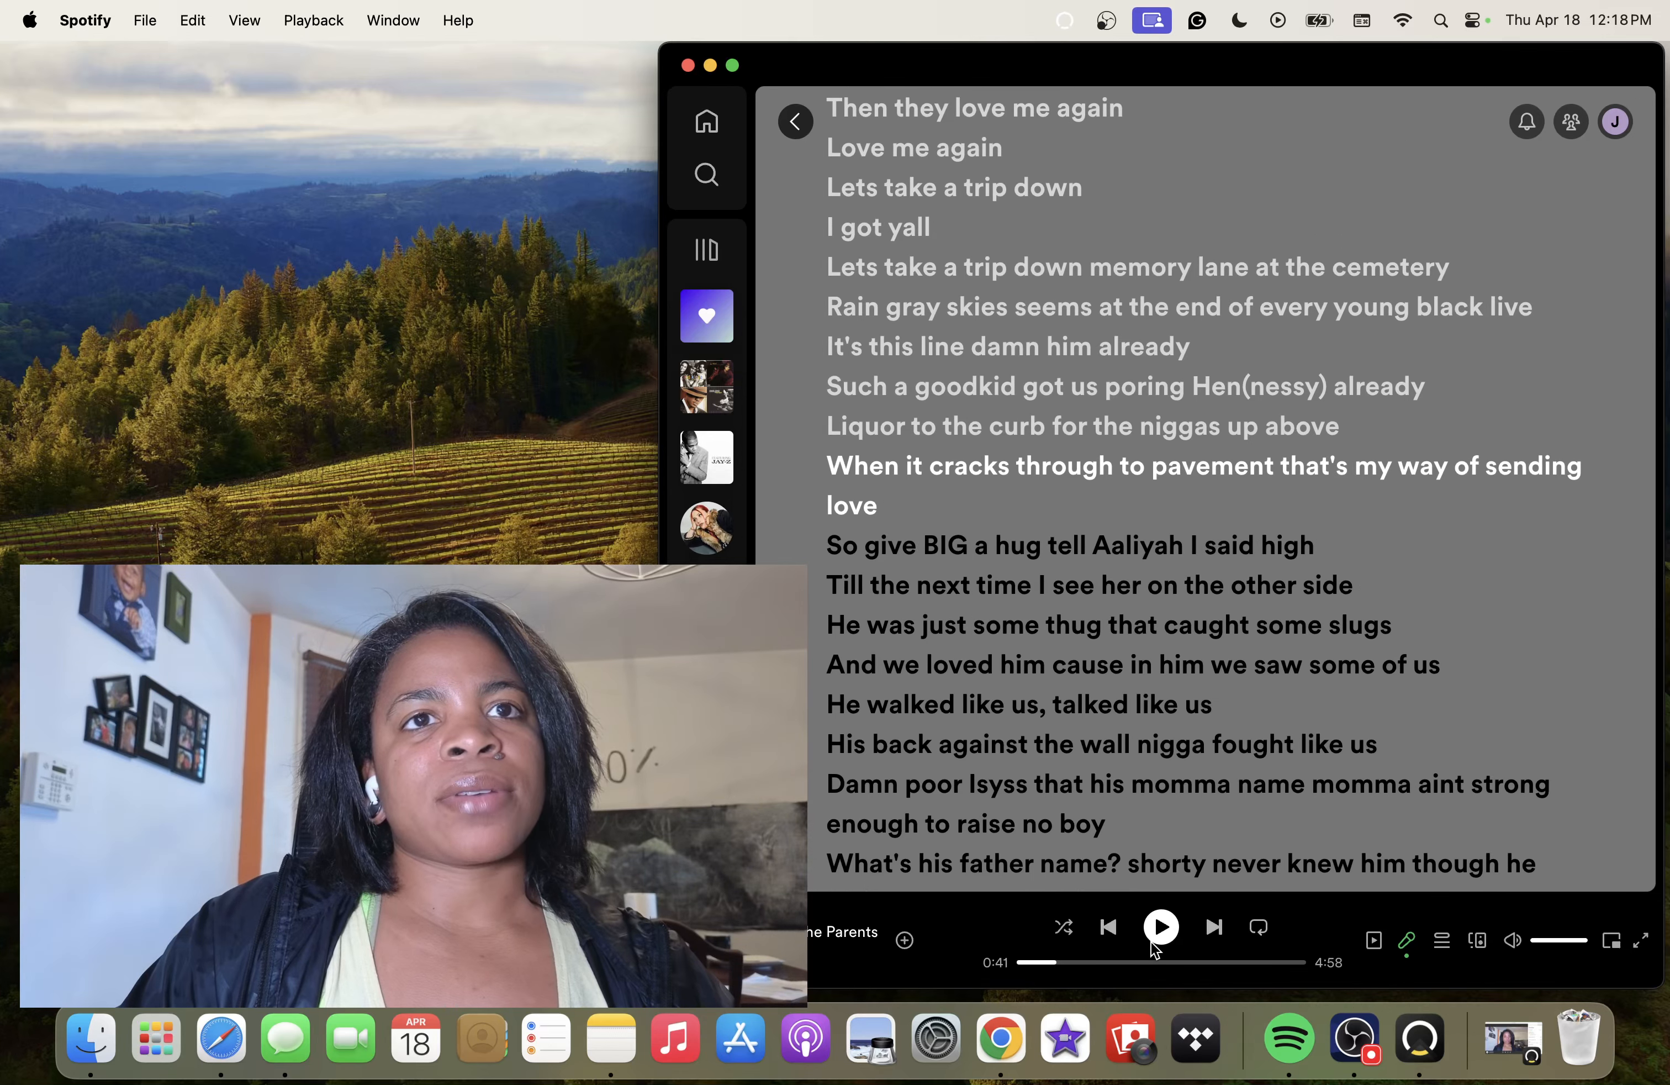
Resume from 0:41 and follow the lyrics down to the 'Had her self pregnant' line near 1:53
left_click(1160, 925)
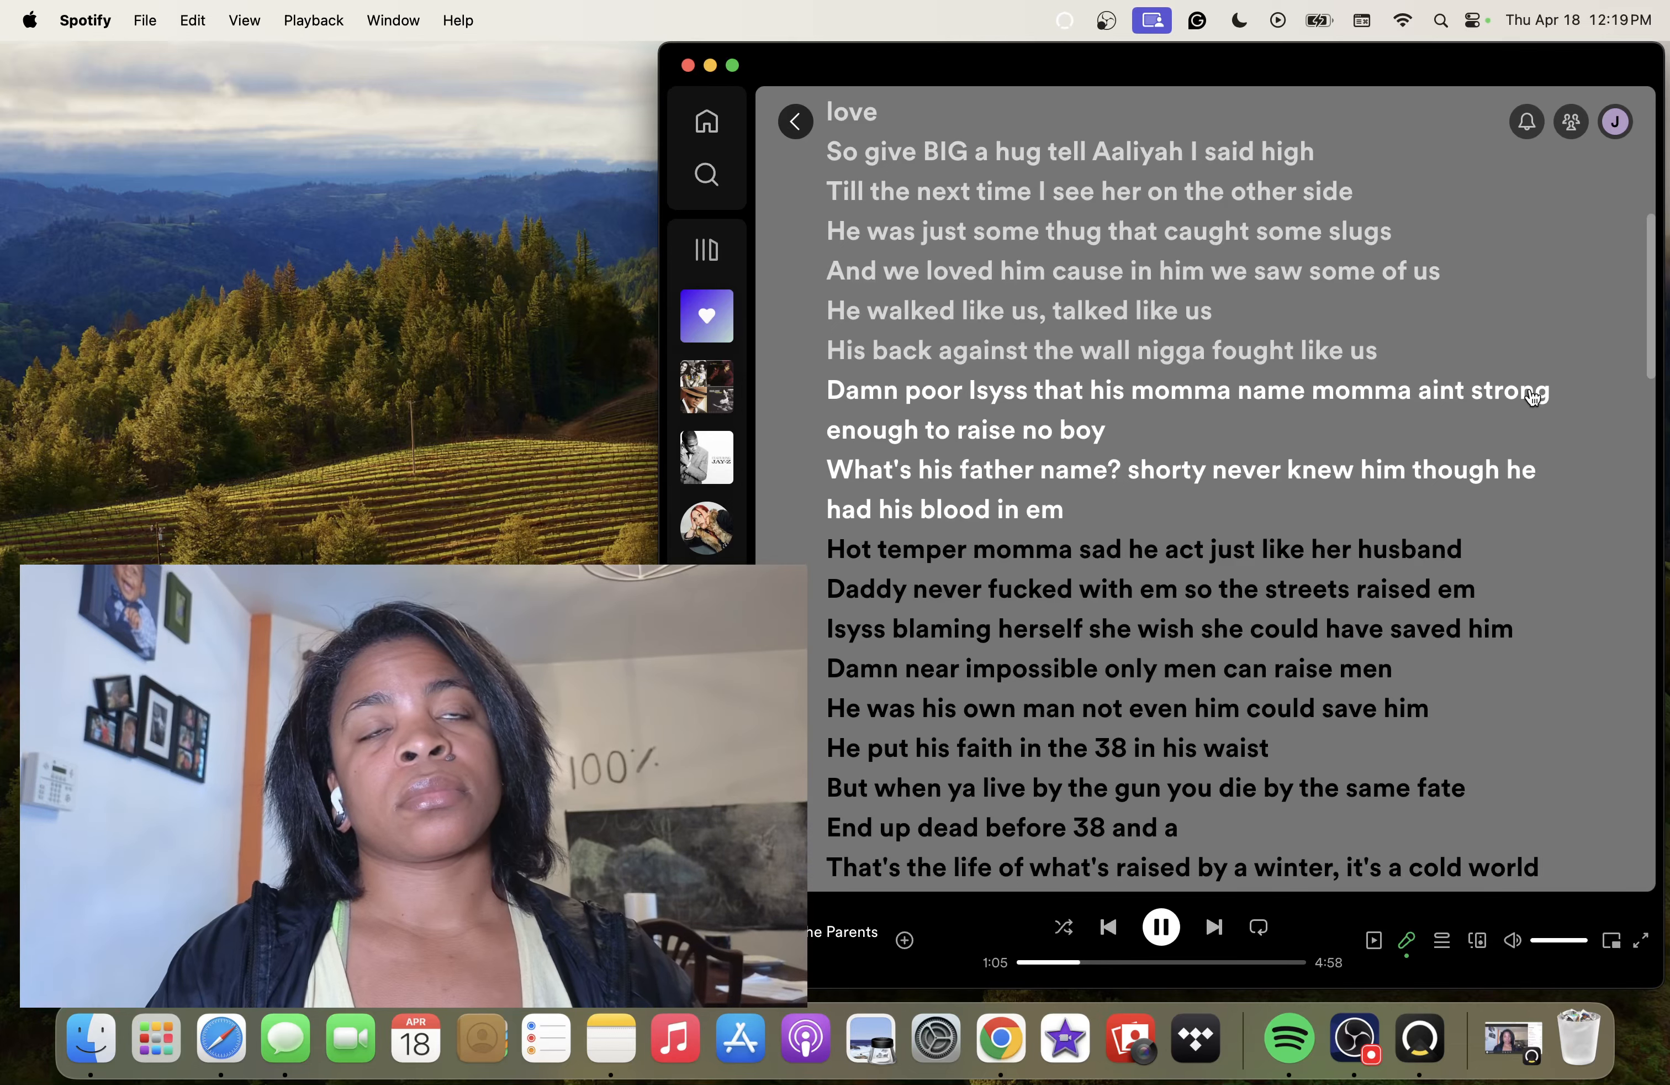
scroll("down", 3)
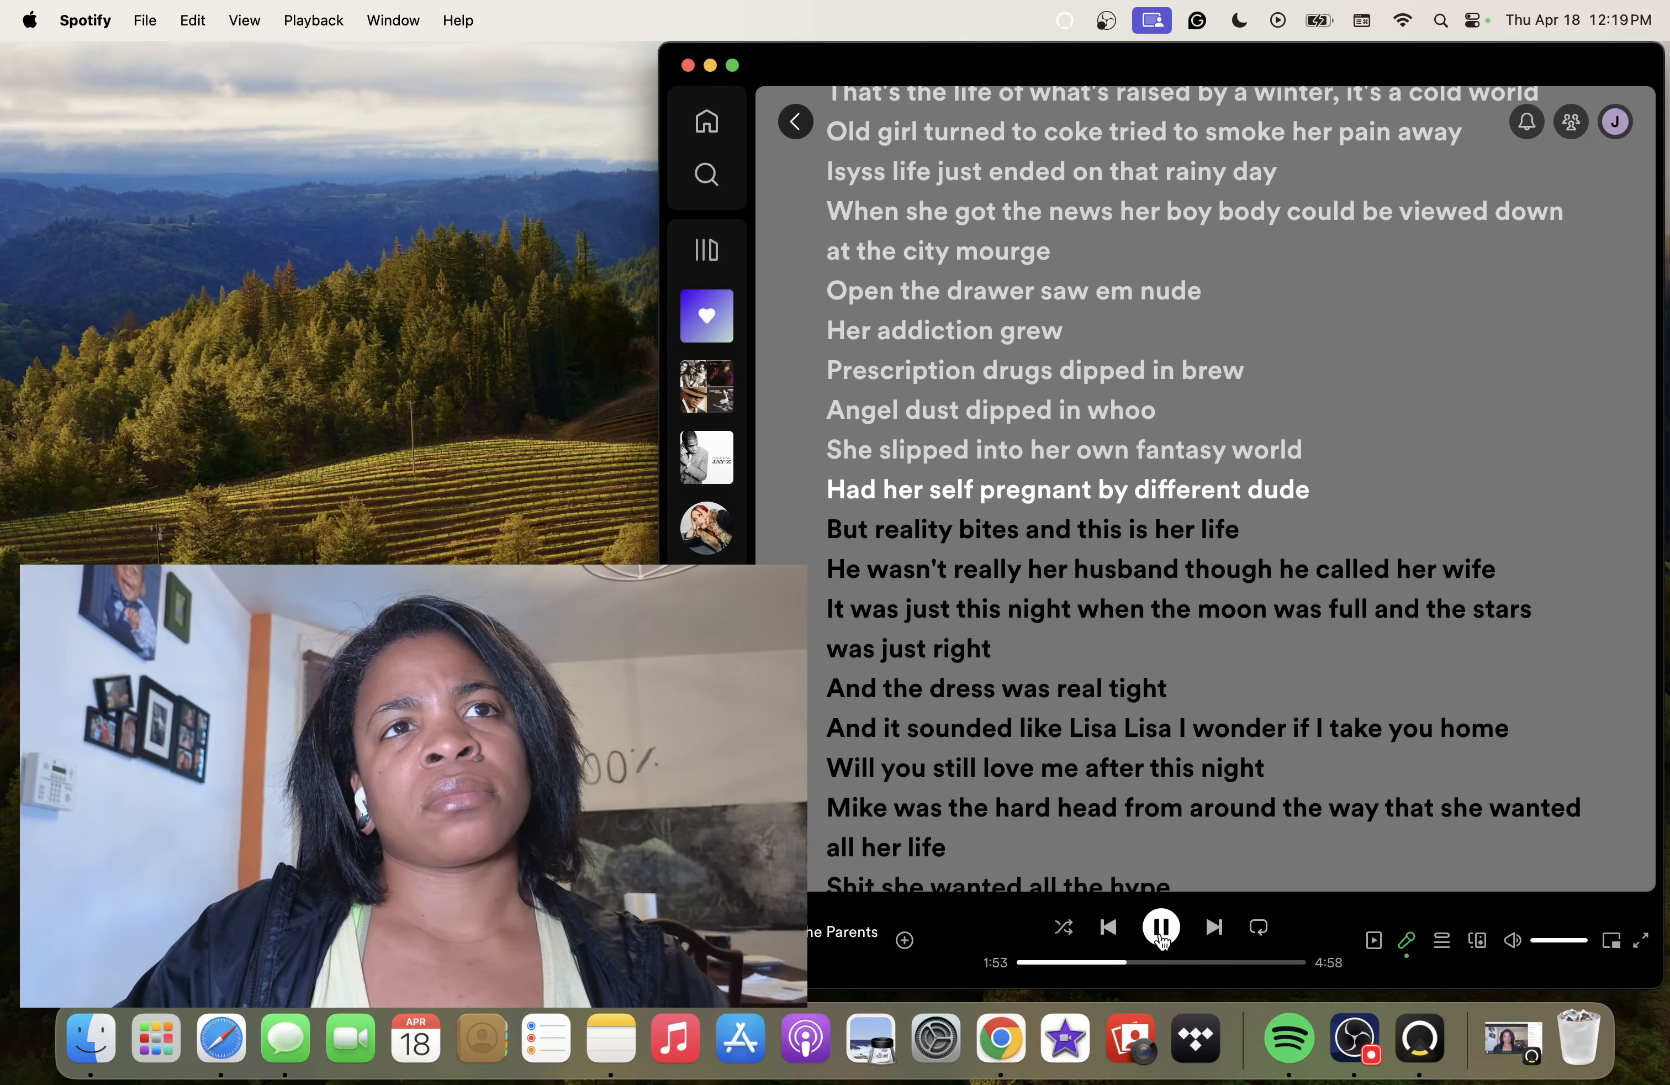
Pause the song near 1:56 to revisit the 'So give BIG a hug tell Aaliyah' lines
left_click(1161, 926)
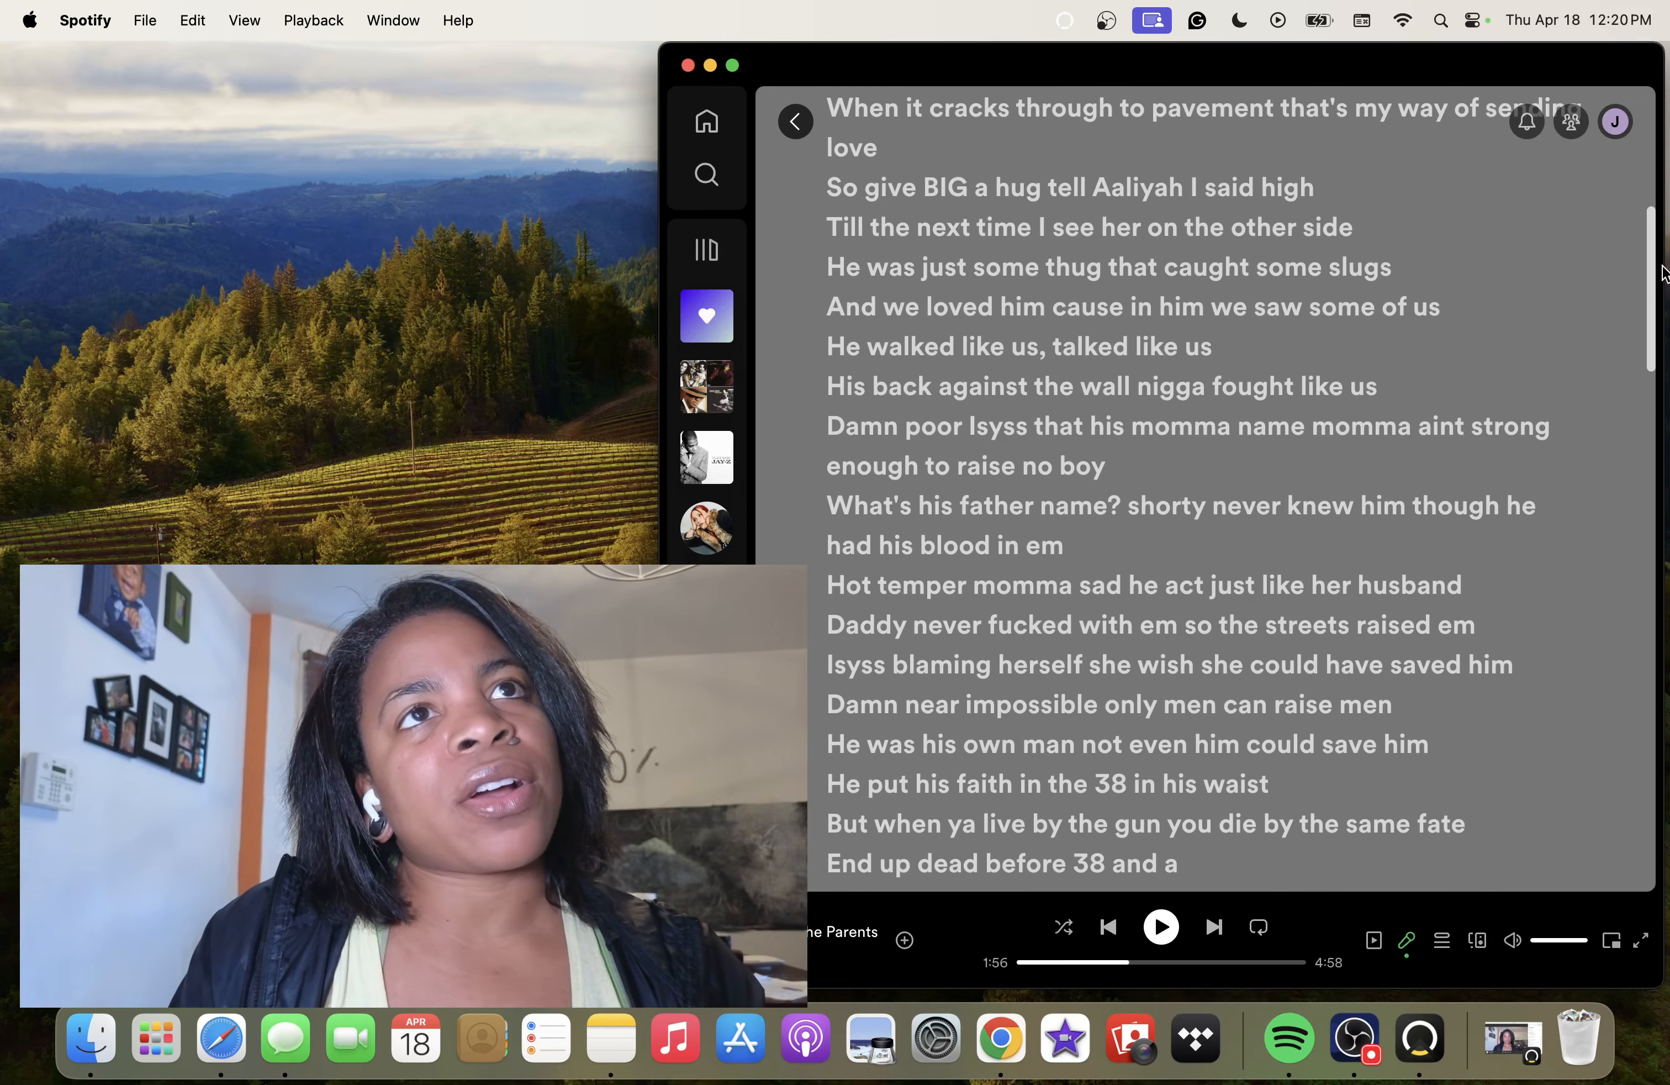
Follow the lyrics down toward the 'See Mike at 32 was still on the seen' line near 2:46
scroll("down", 3)
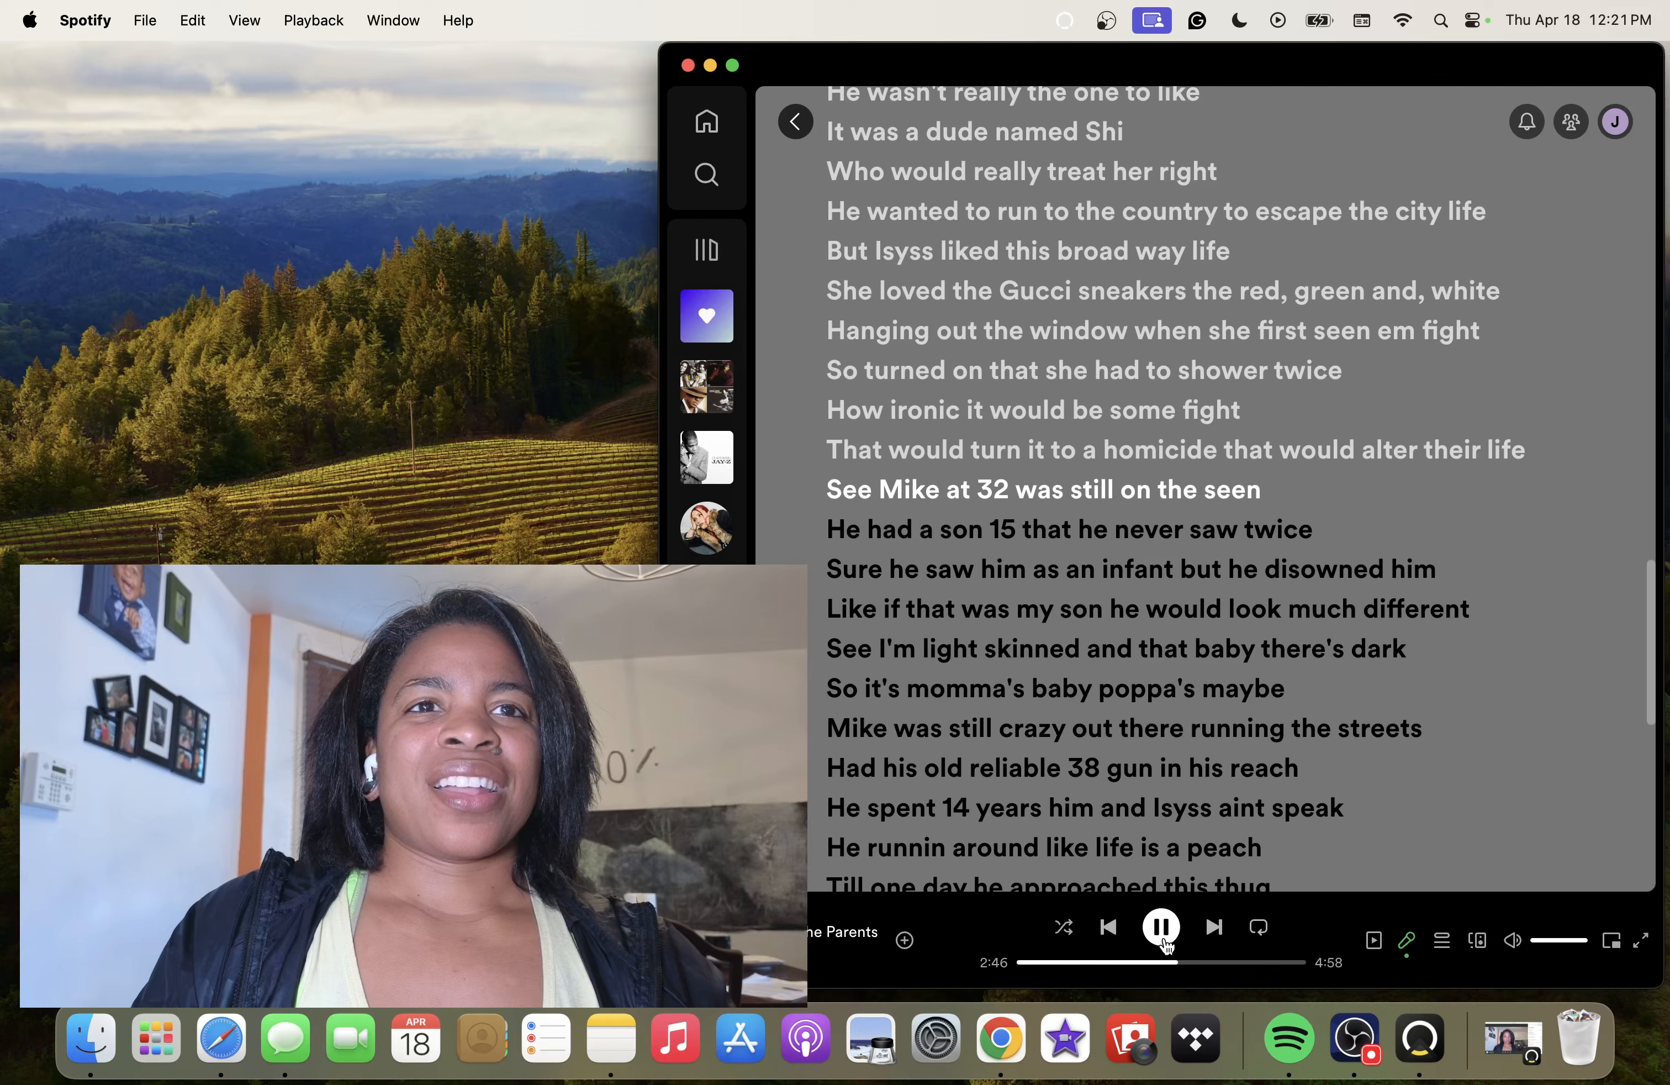
left_click(1161, 925)
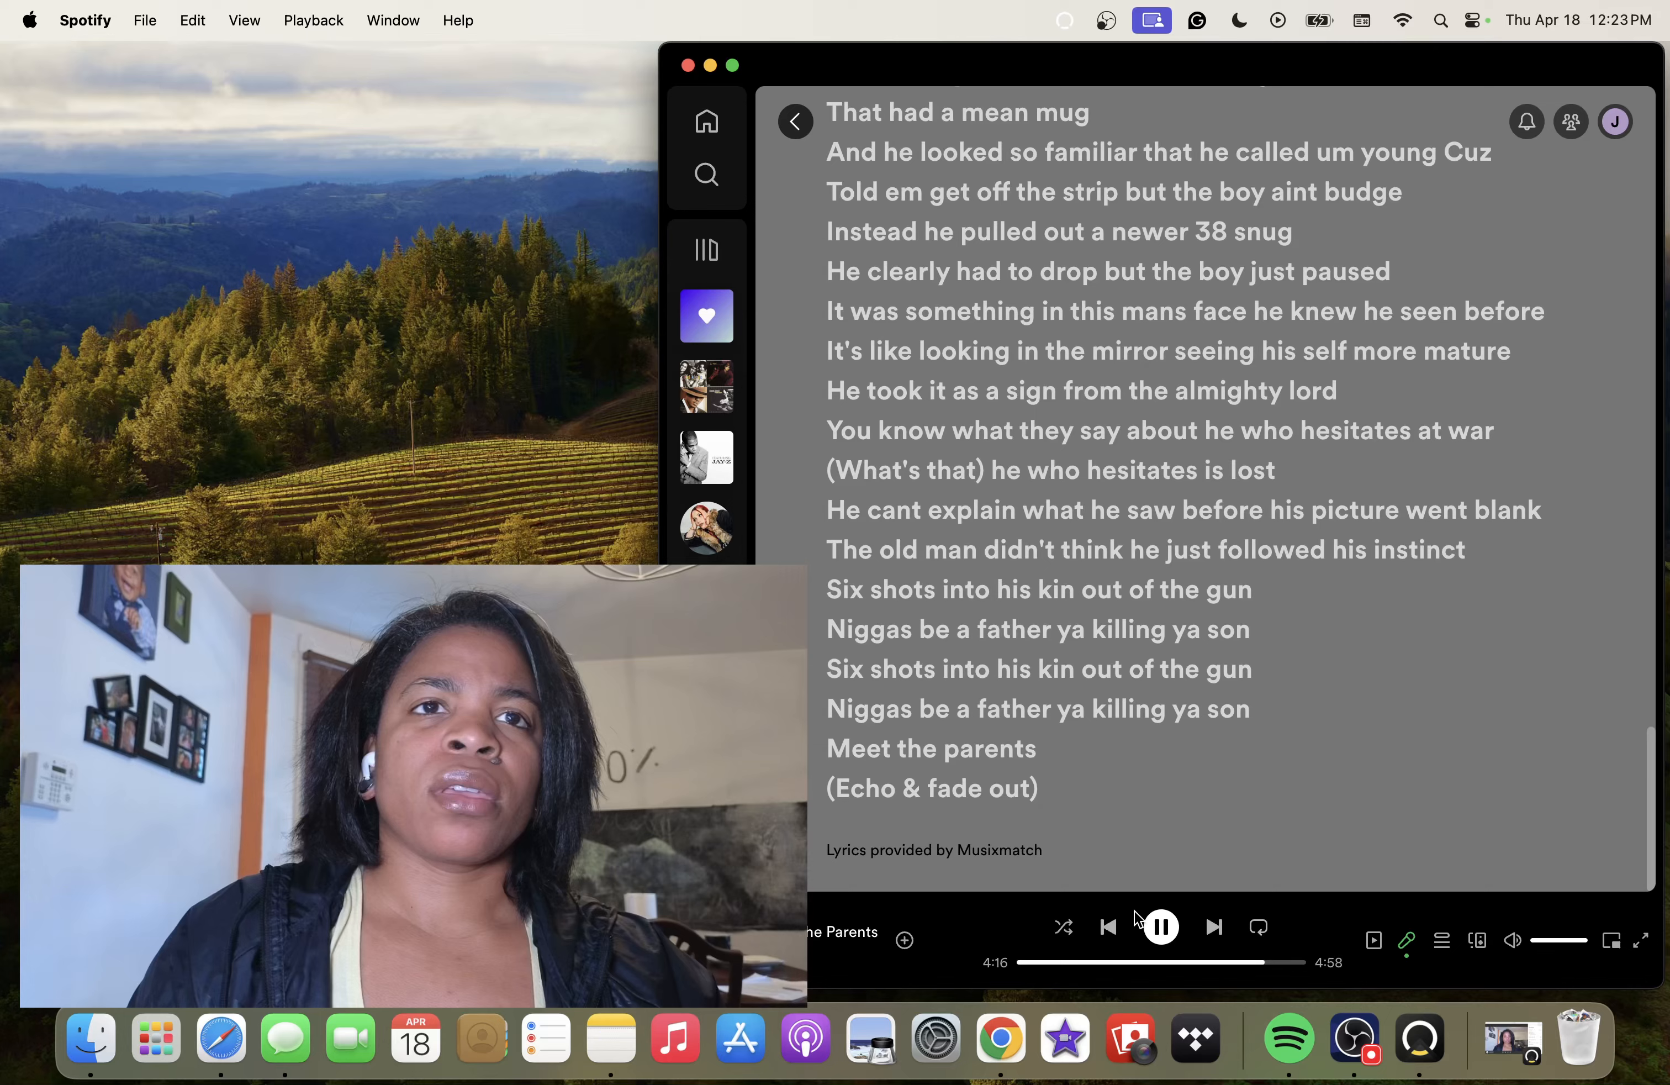
Pause and resume the song twice, leaving it playing into its final seconds near 4:57
left_click(1160, 926)
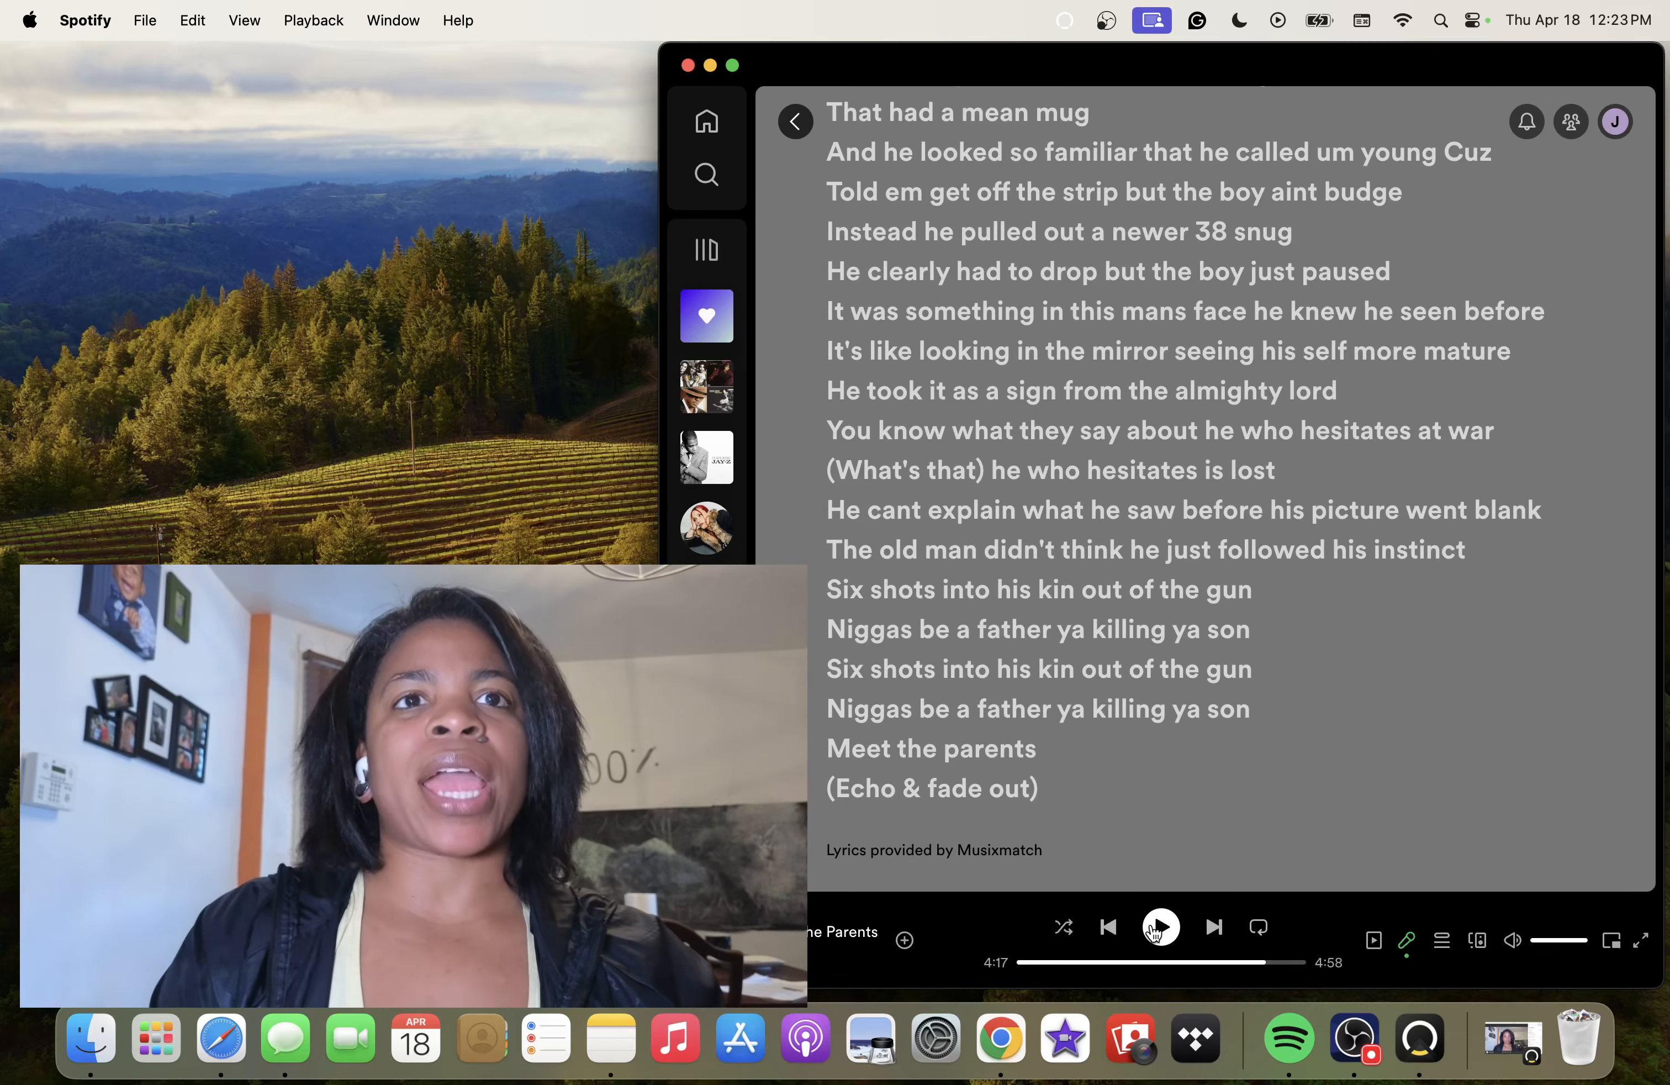
left_click(1160, 926)
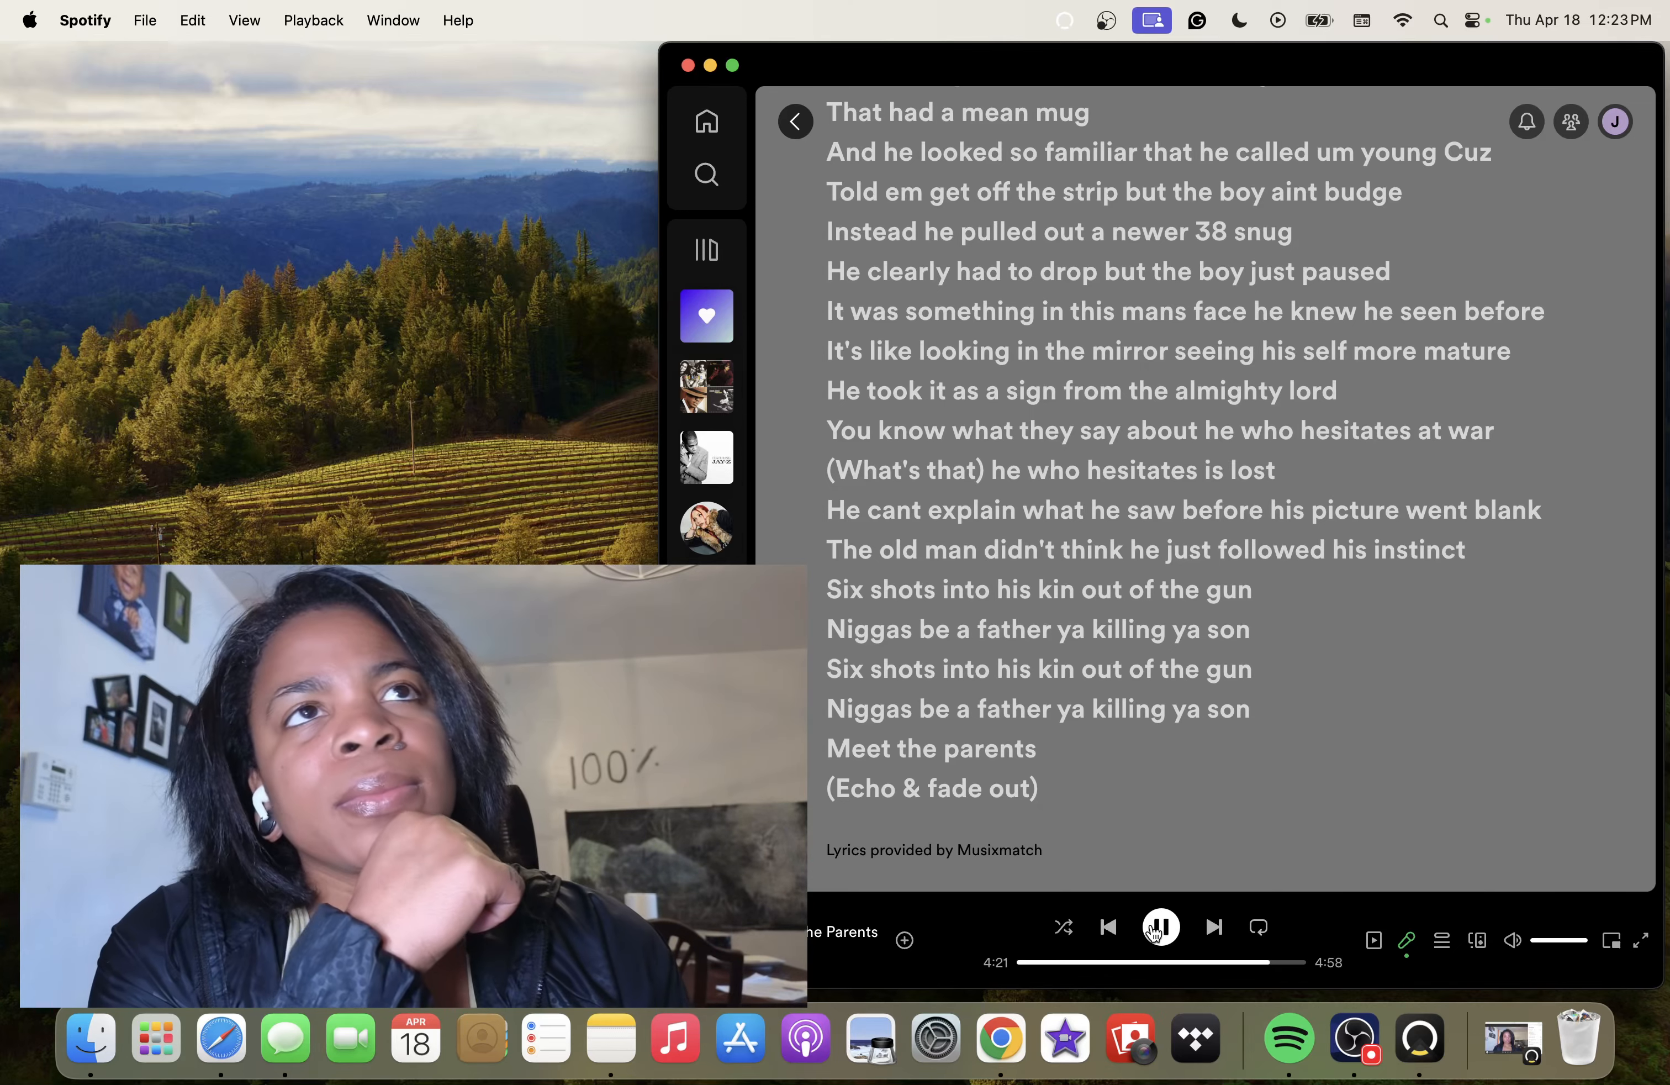
left_click(1160, 926)
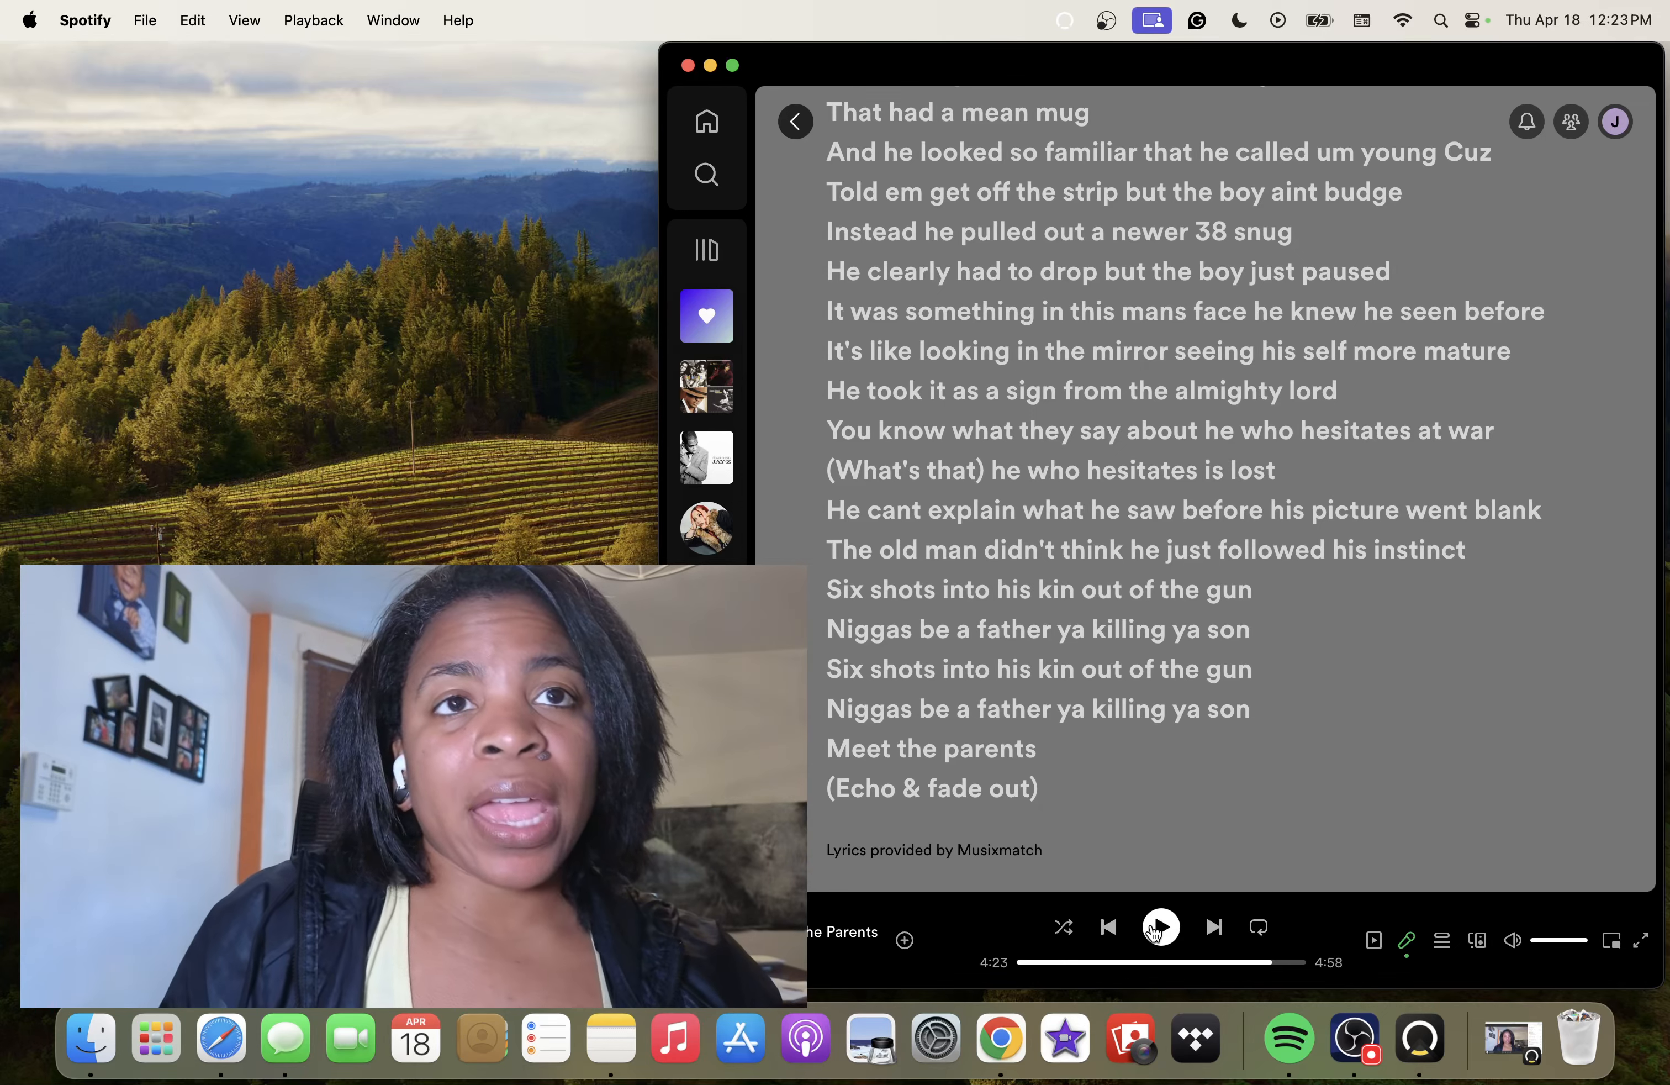
left_click(1160, 926)
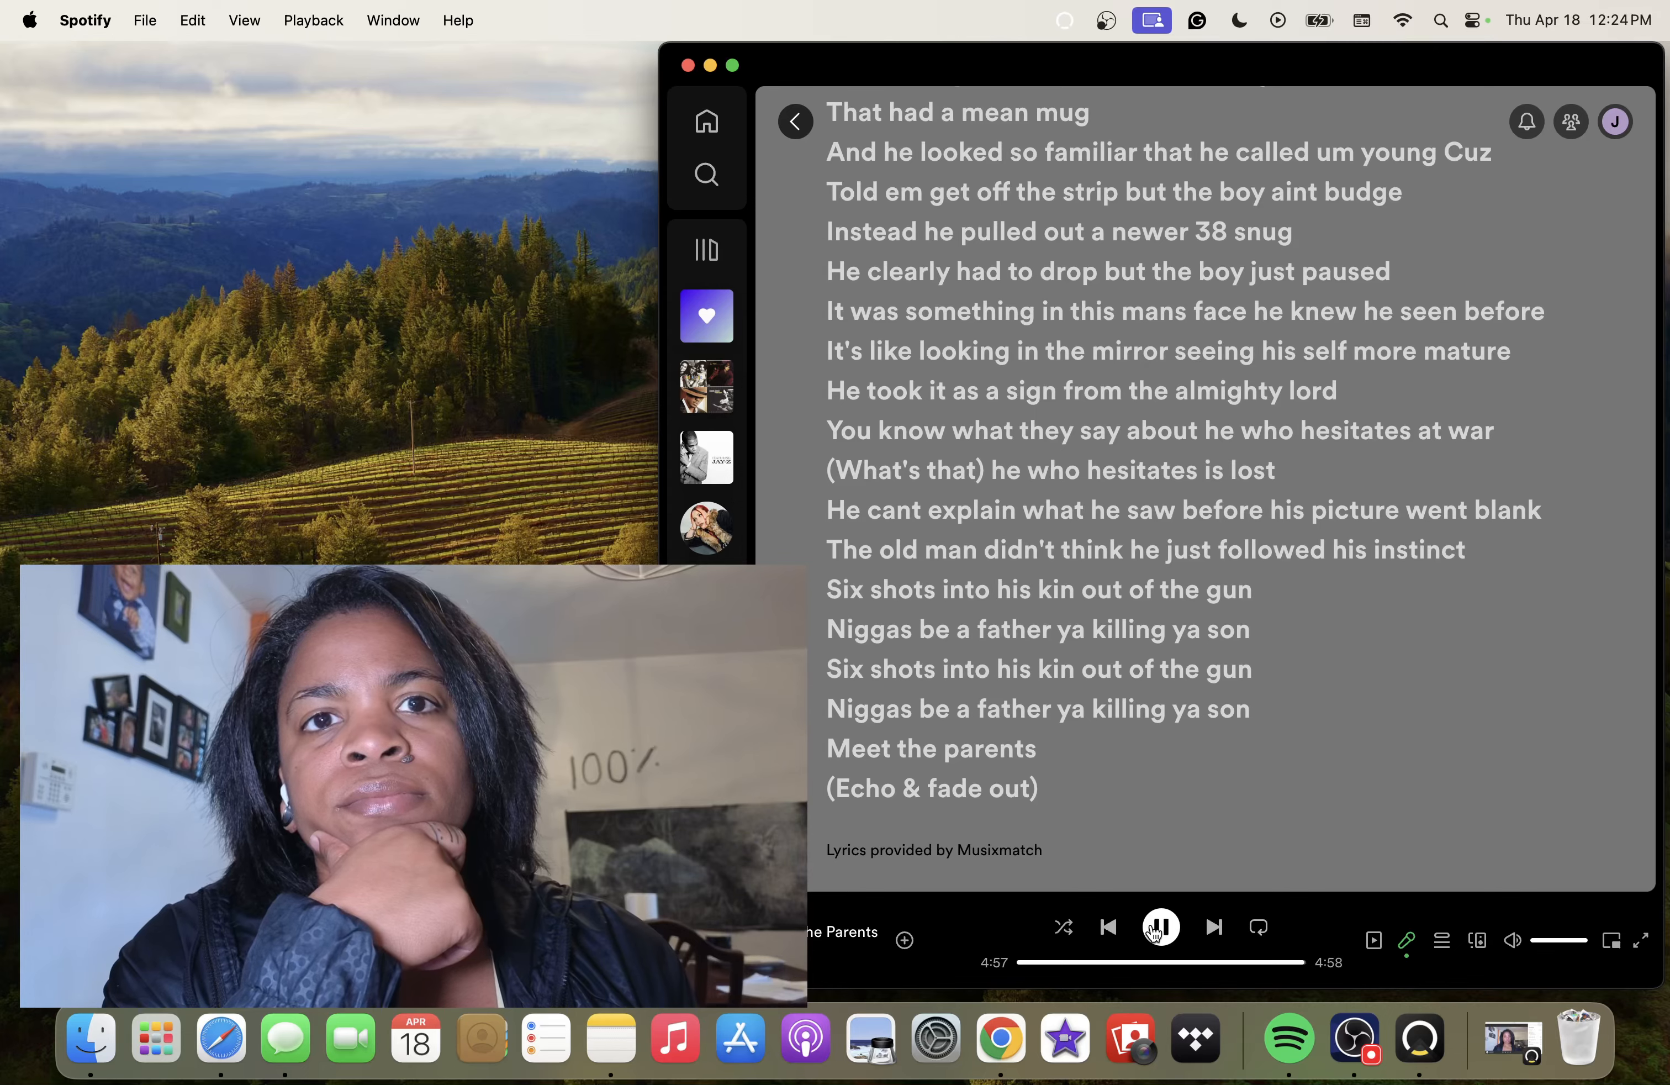
Pause the auto-started next track and go back to 'Meet the Parents' at 0:00
left_click(1213, 926)
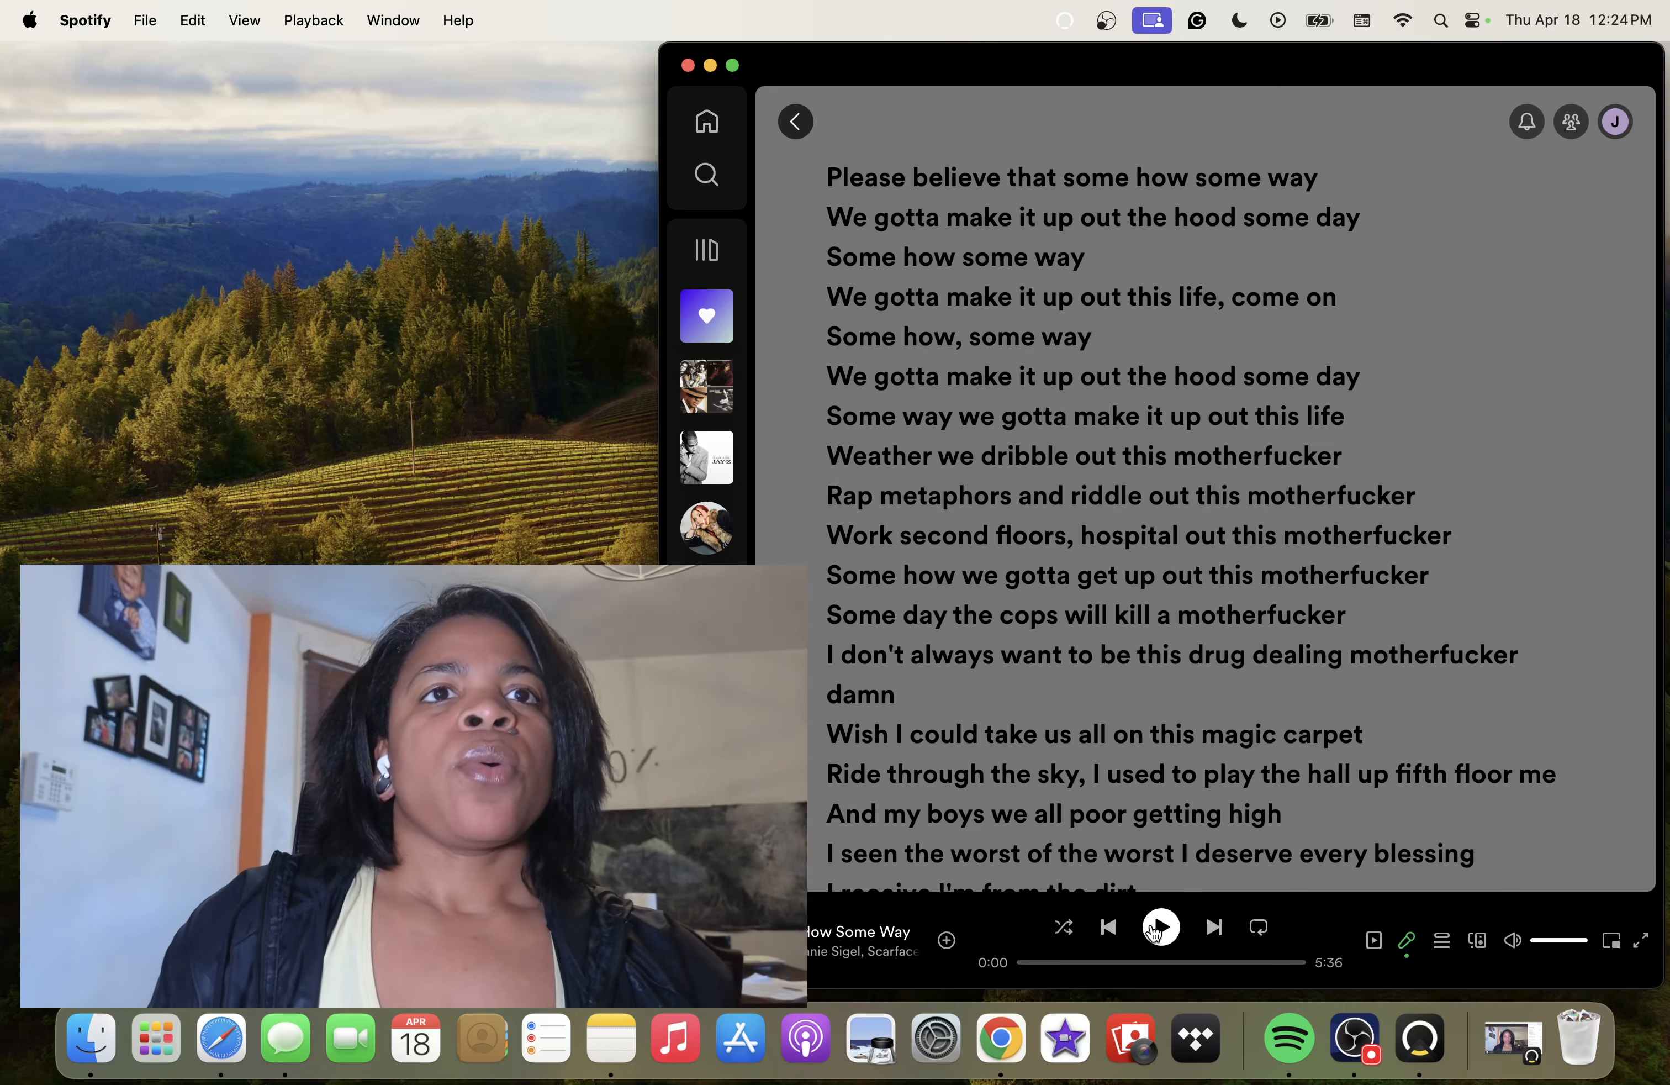
left_click(1213, 926)
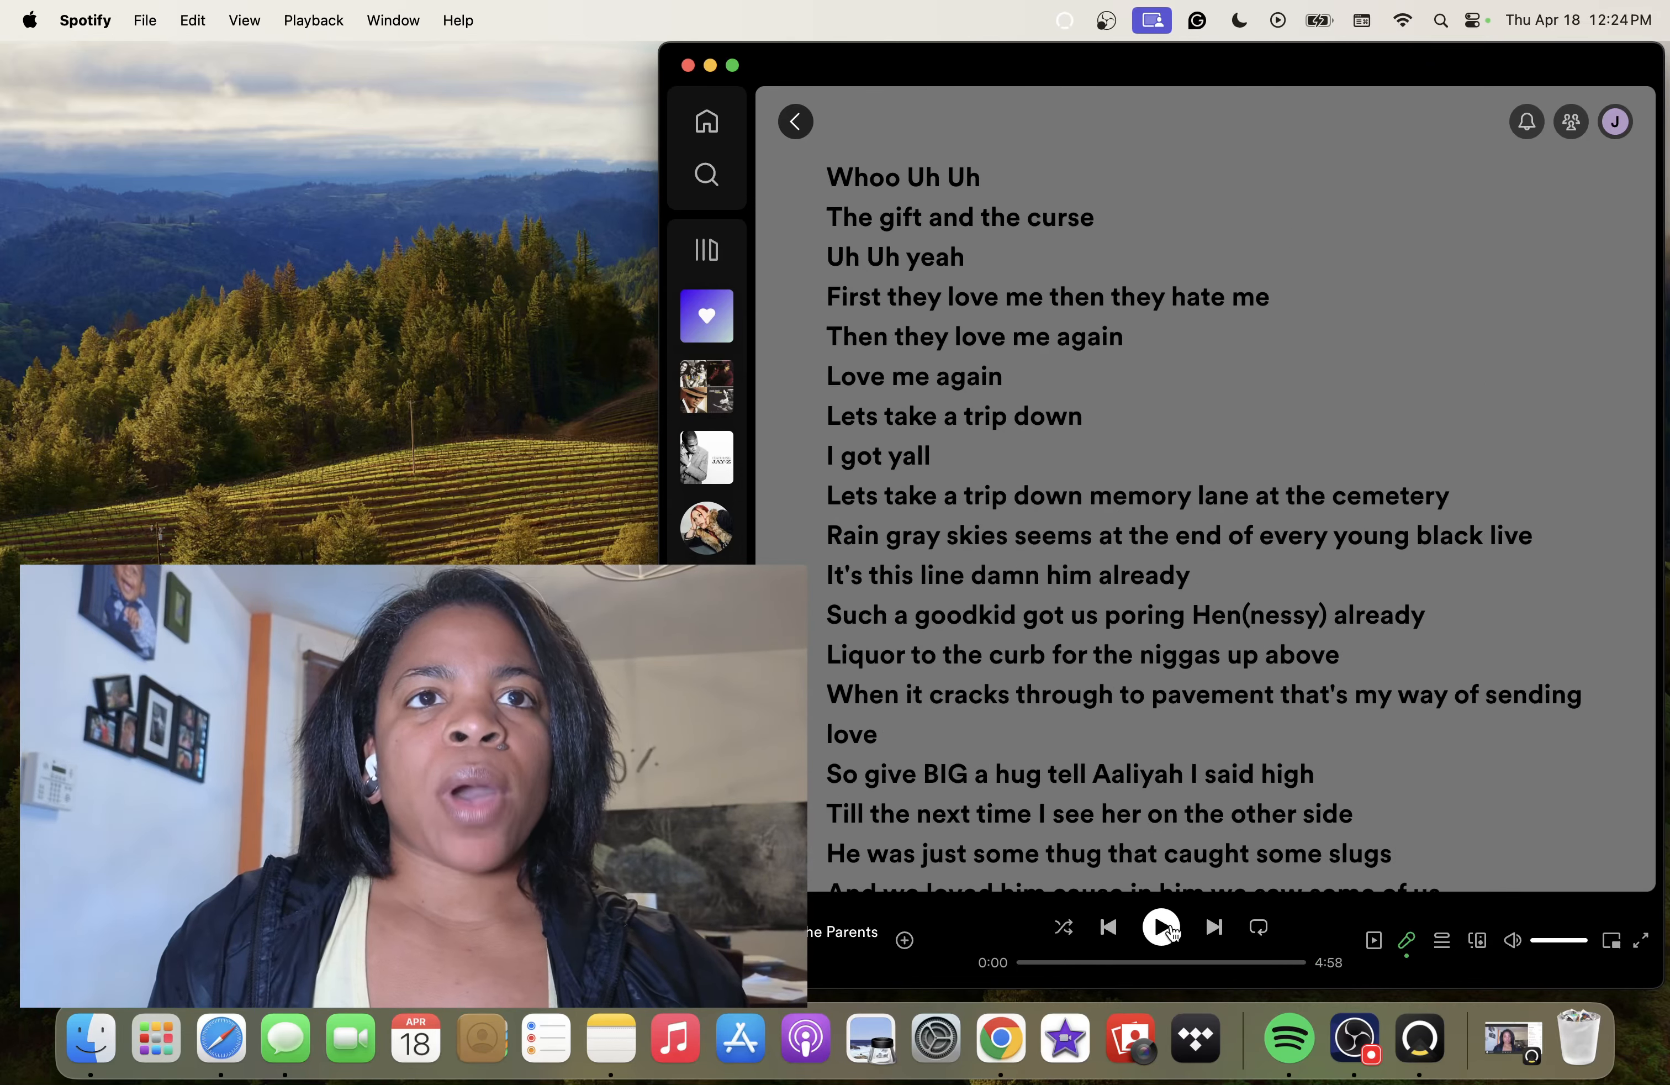